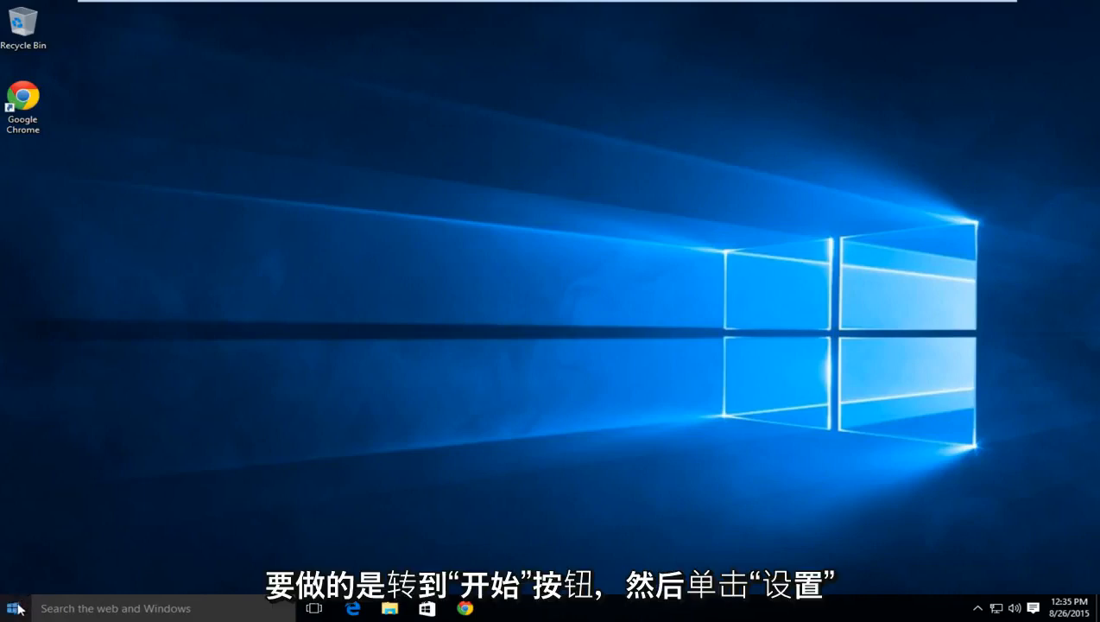
# Open Windows Settings from the Start menu and enter the System category.
pyautogui.click(13, 607)
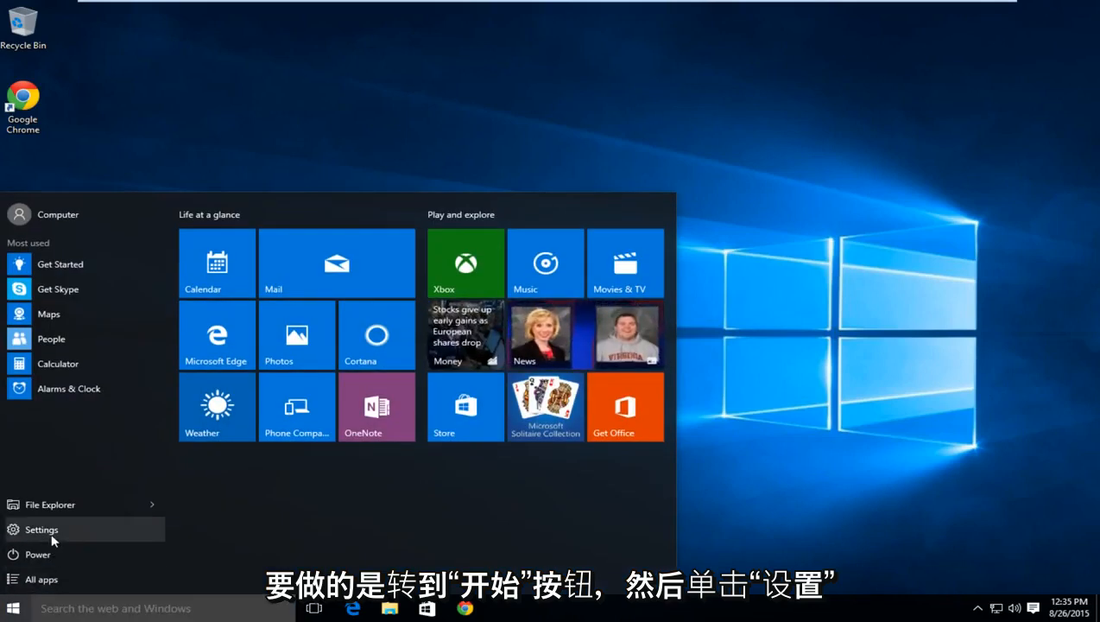
pyautogui.click(42, 530)
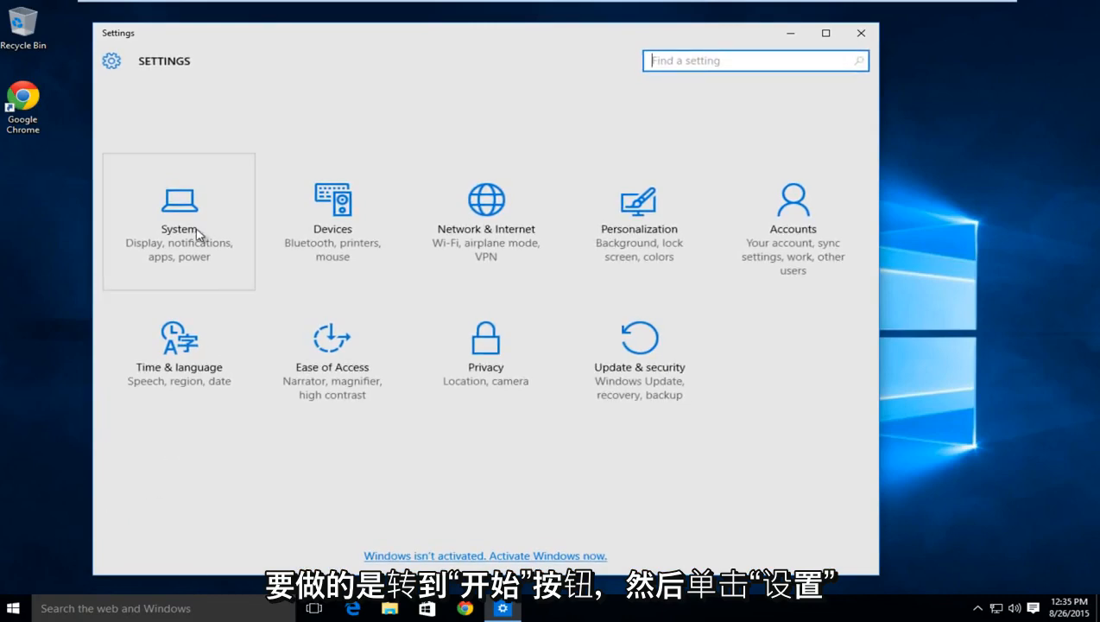
pyautogui.click(179, 220)
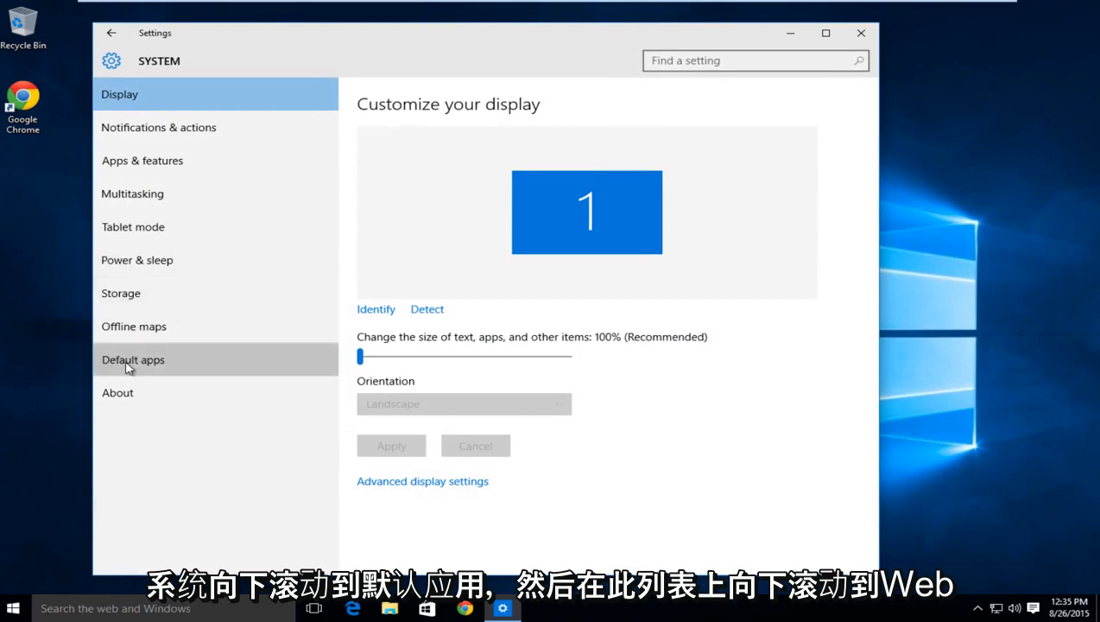
# On the Default apps page, set the web browser to Google Chrome instead of Microsoft Edge.
pyautogui.click(133, 359)
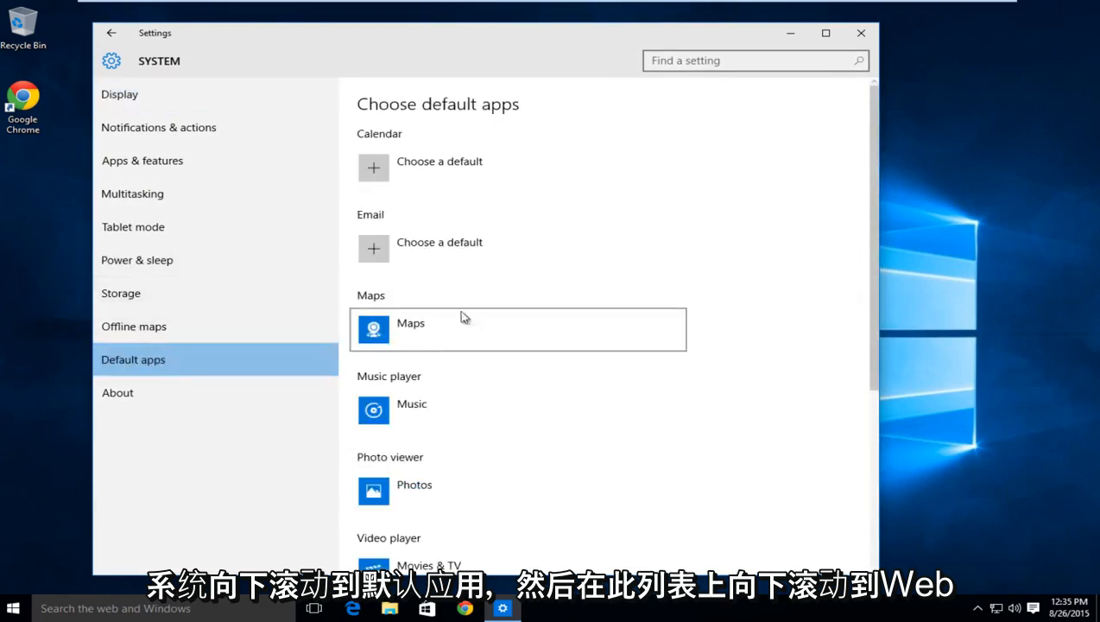
pyautogui.scroll(-3)
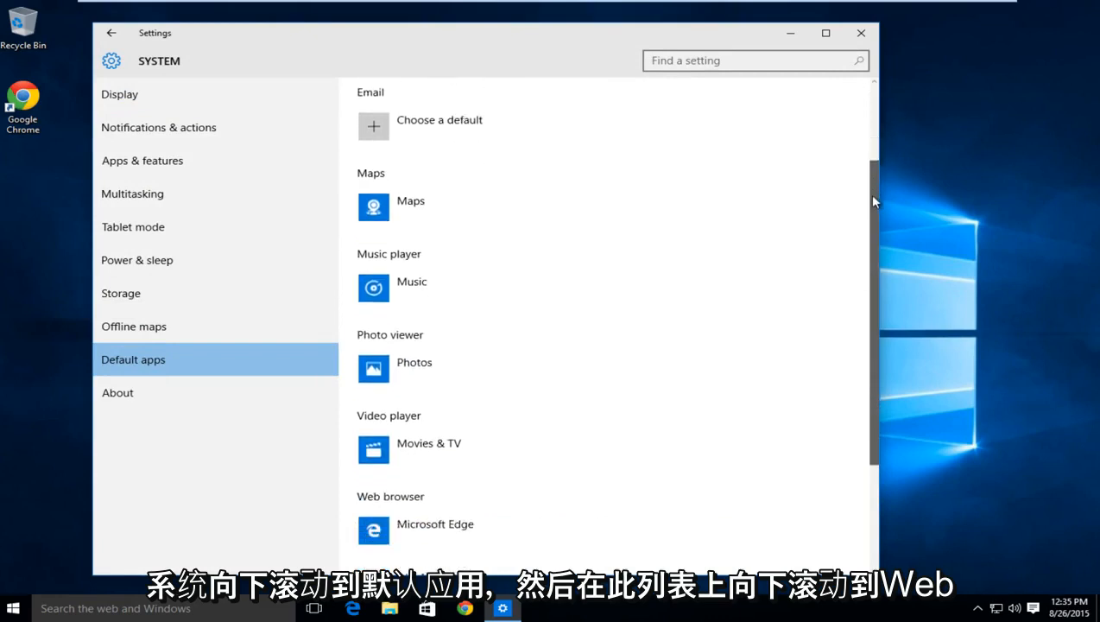
pyautogui.scroll(-3)
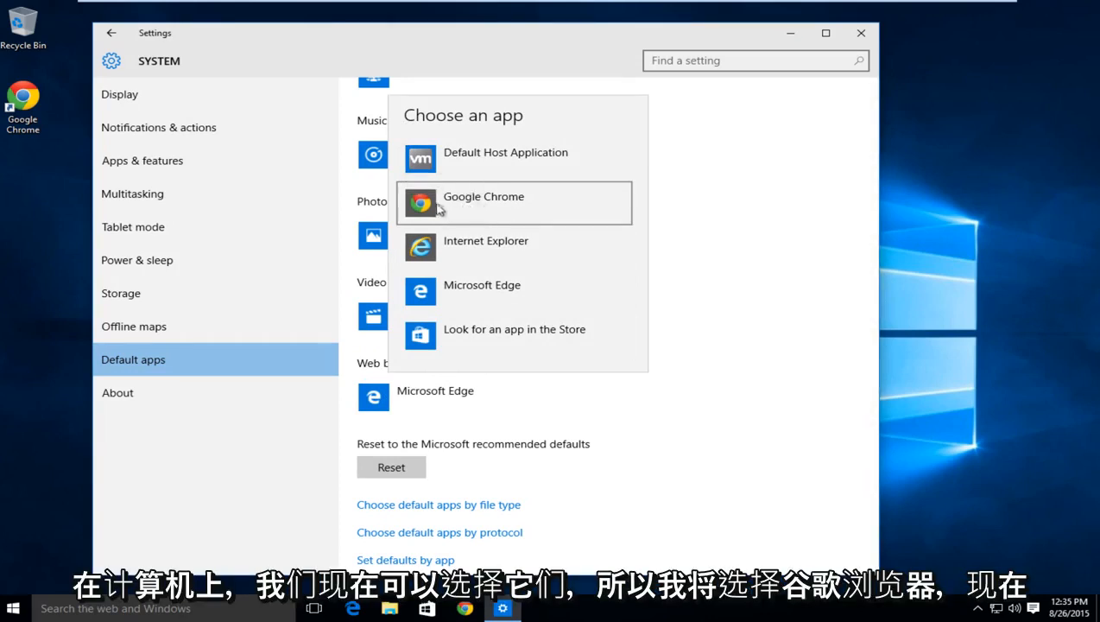
pyautogui.click(484, 196)
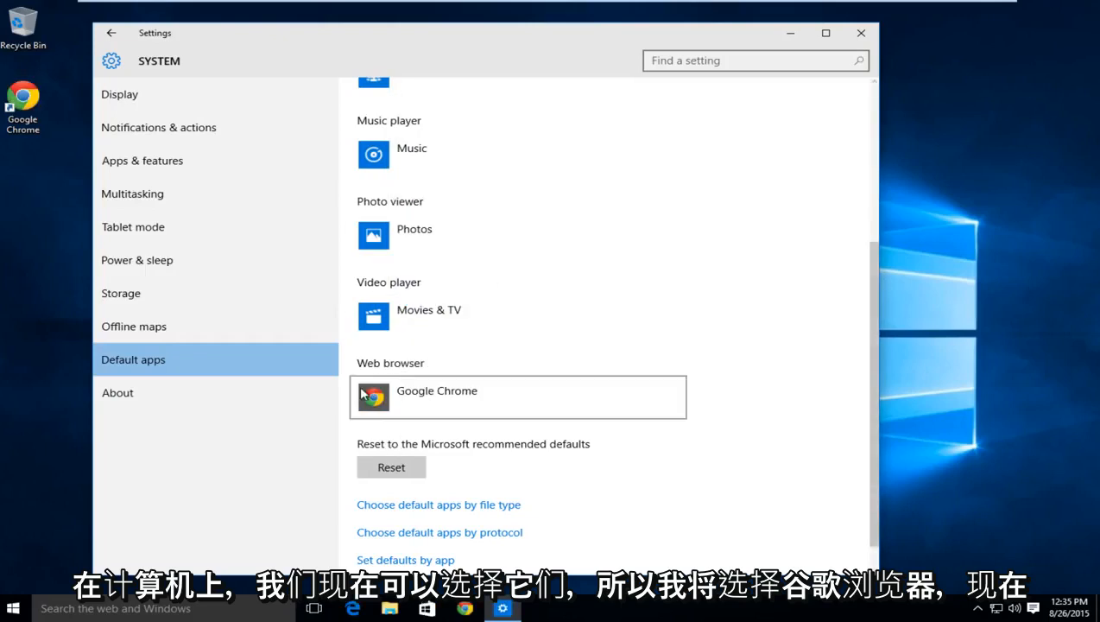
pyautogui.scroll(-3)
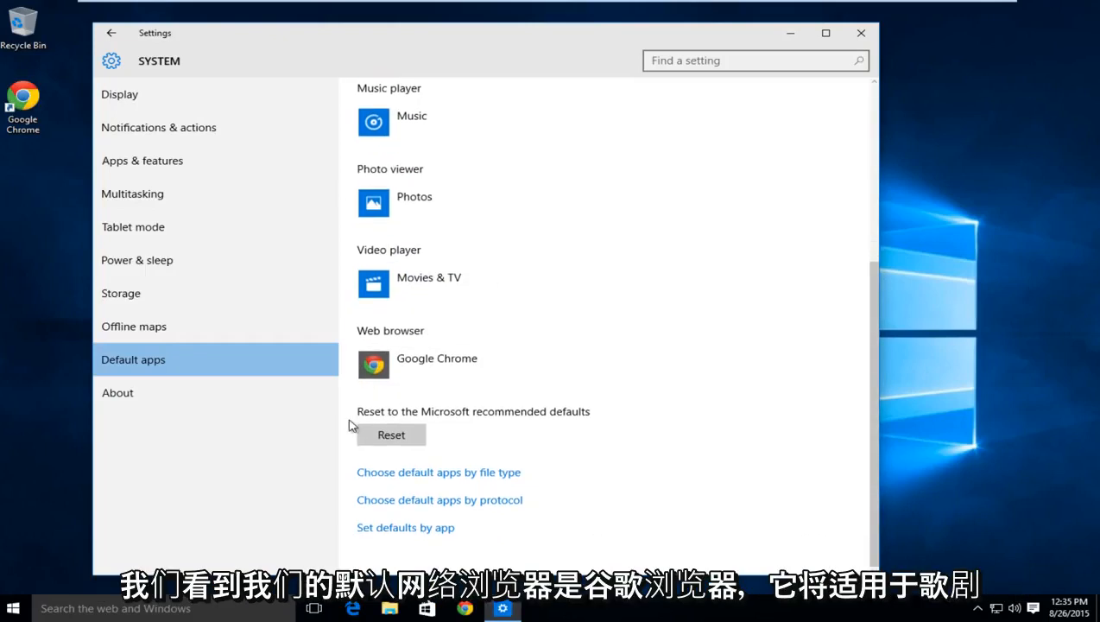
pyautogui.moveTo(419, 406)
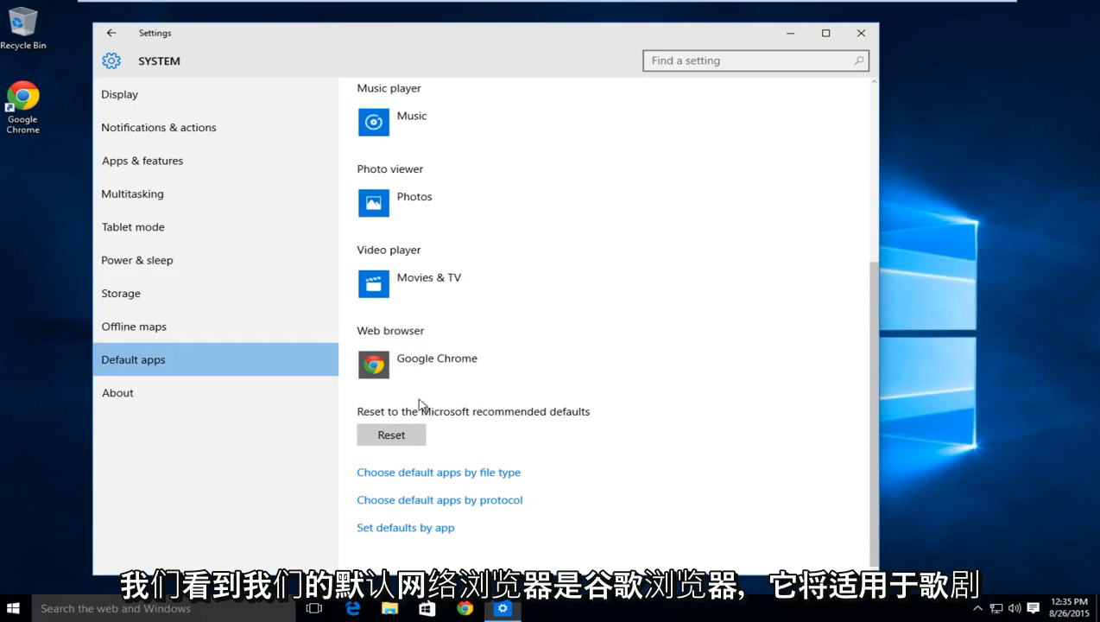